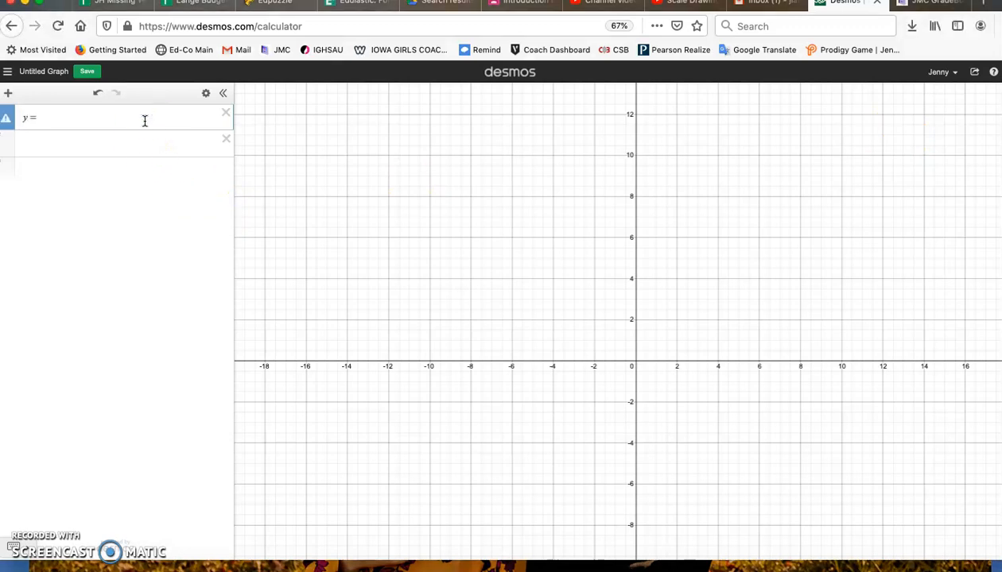
Step: Enter y = 2x and y = −2x + 8 as two expressions so the lines cross at (2, 4)
text(2)
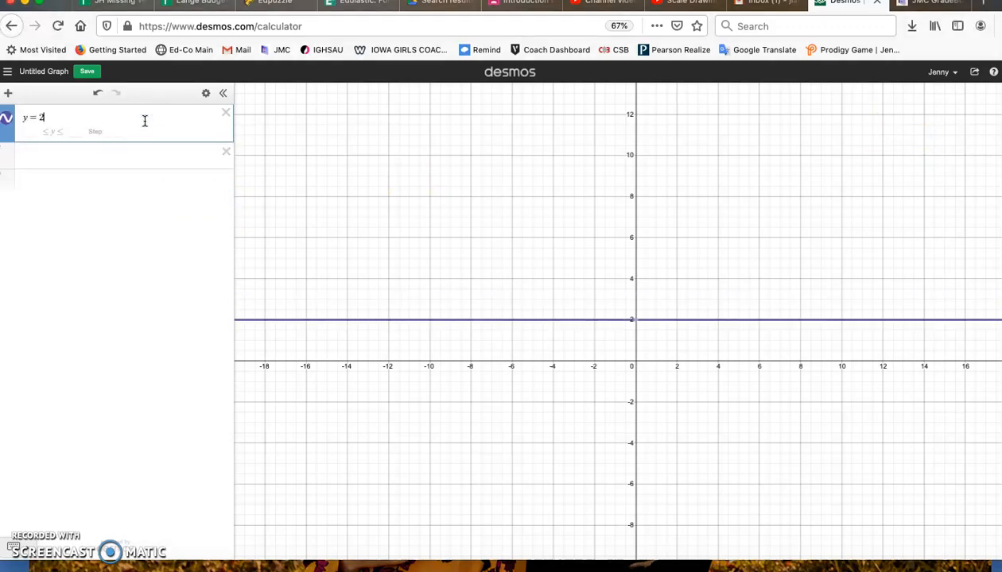
text(x)
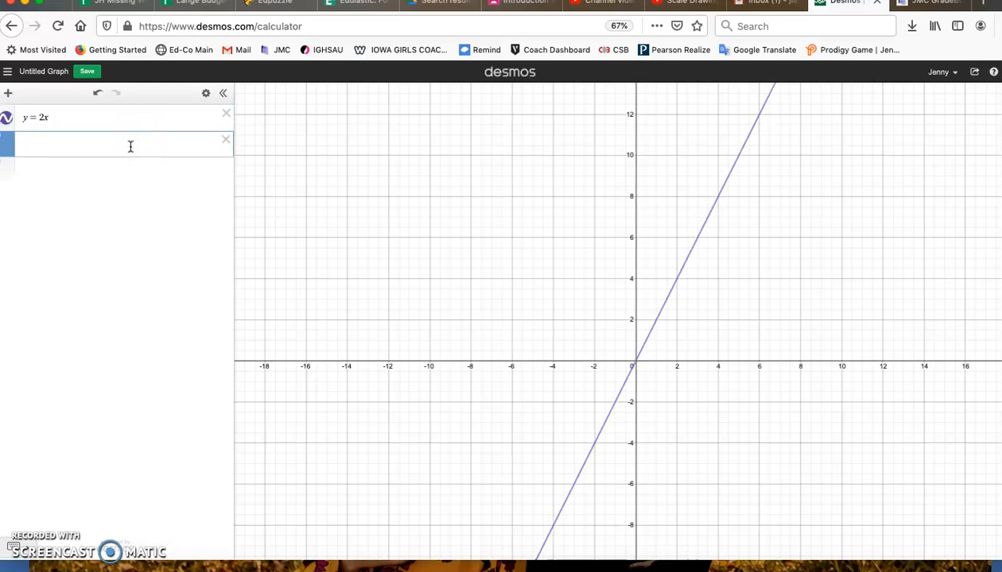
text(y = -)
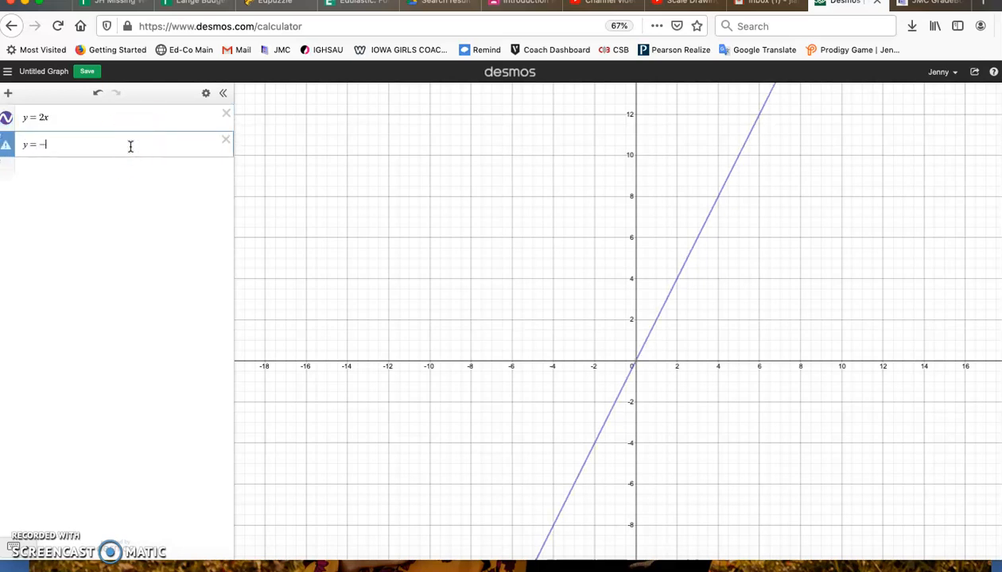
text(2x)
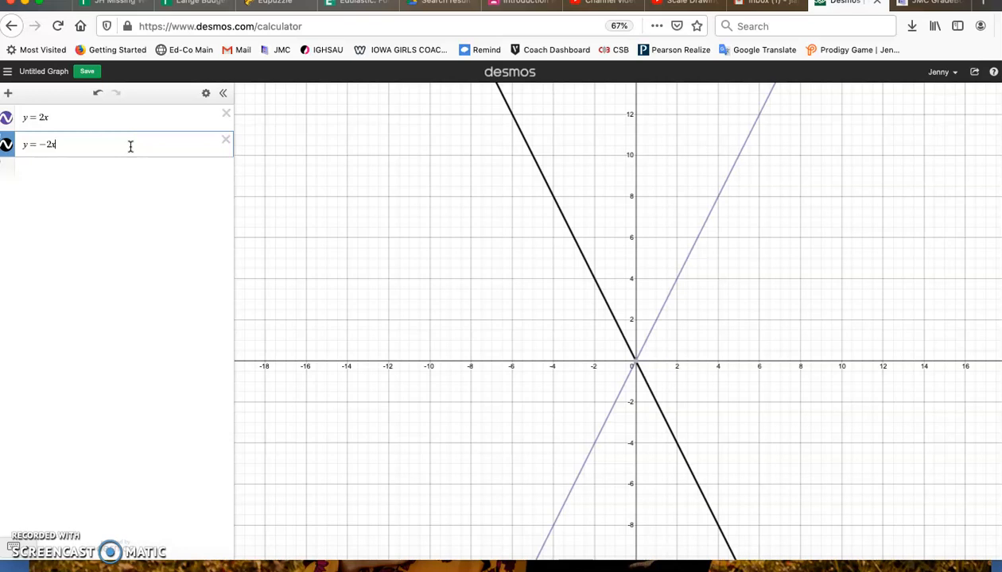
text(+ 8)
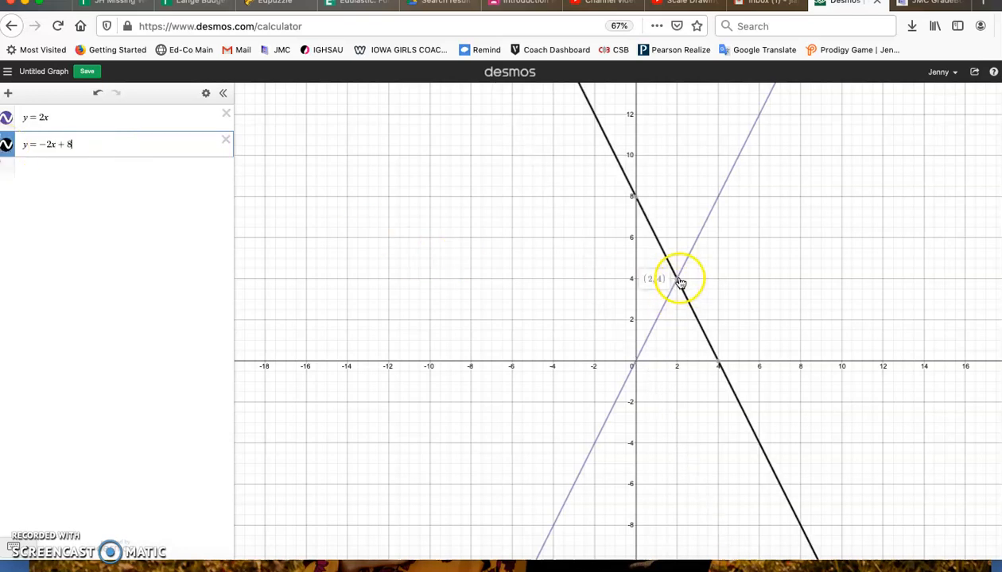
mouse_move(748, 295)
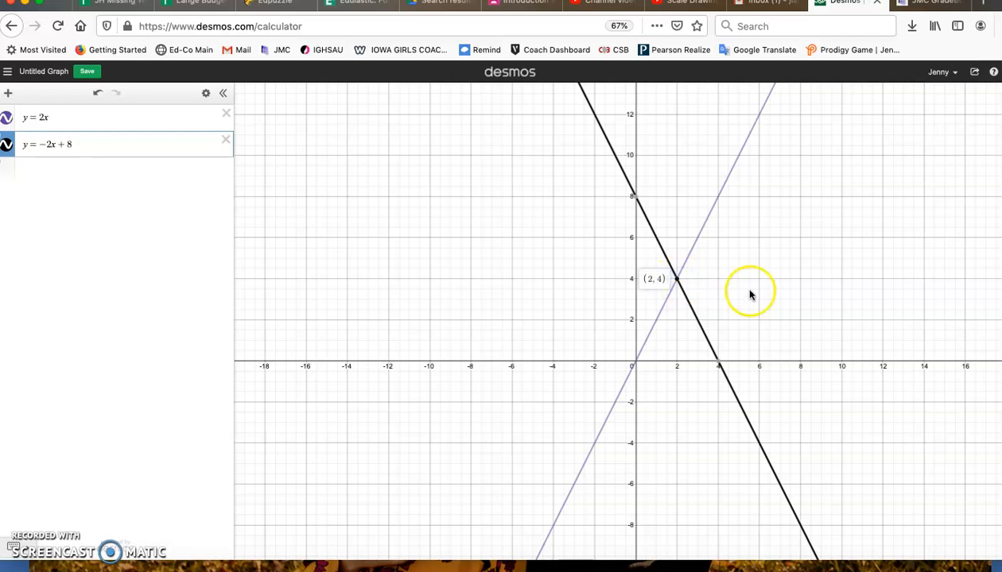
mouse_move(684, 283)
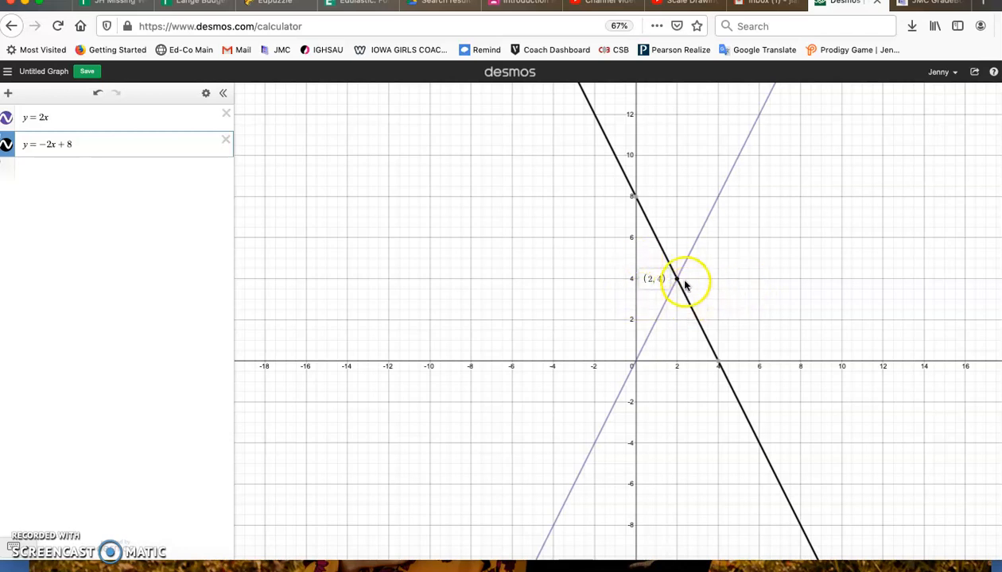
Step: Pin the (2, 4) coordinate label on the intersection of the two lines
scroll(down, 3)
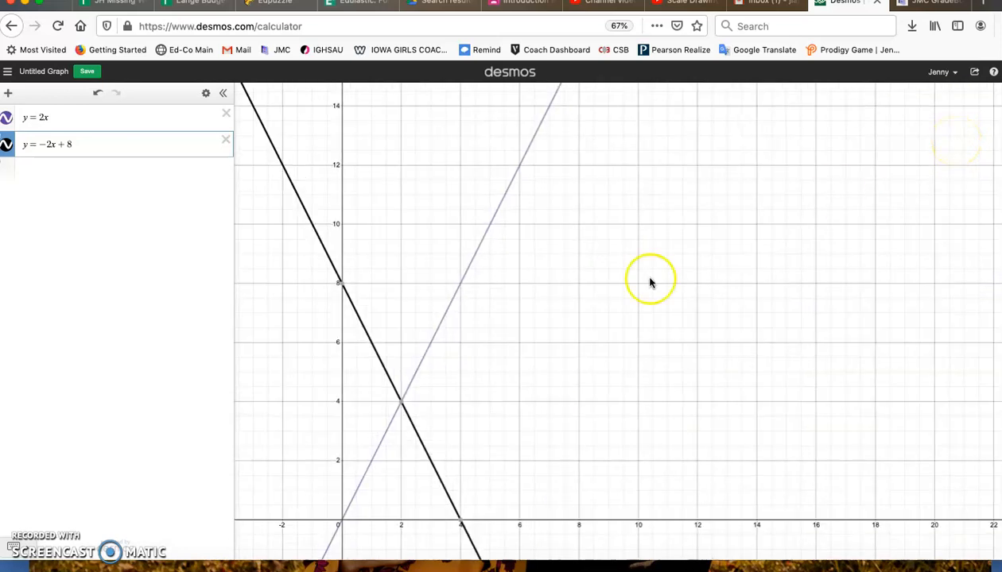
click(401, 404)
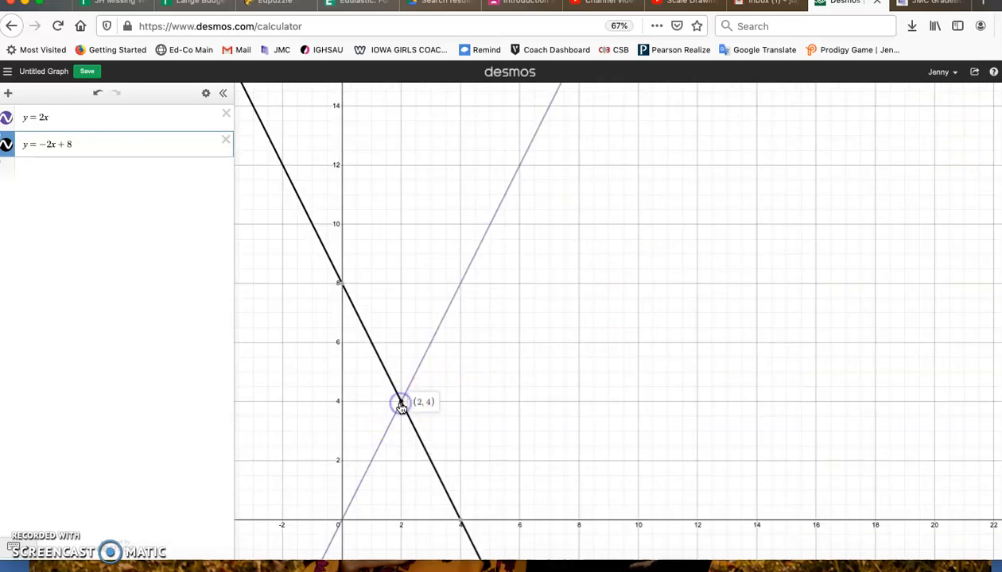
mouse_move(426, 426)
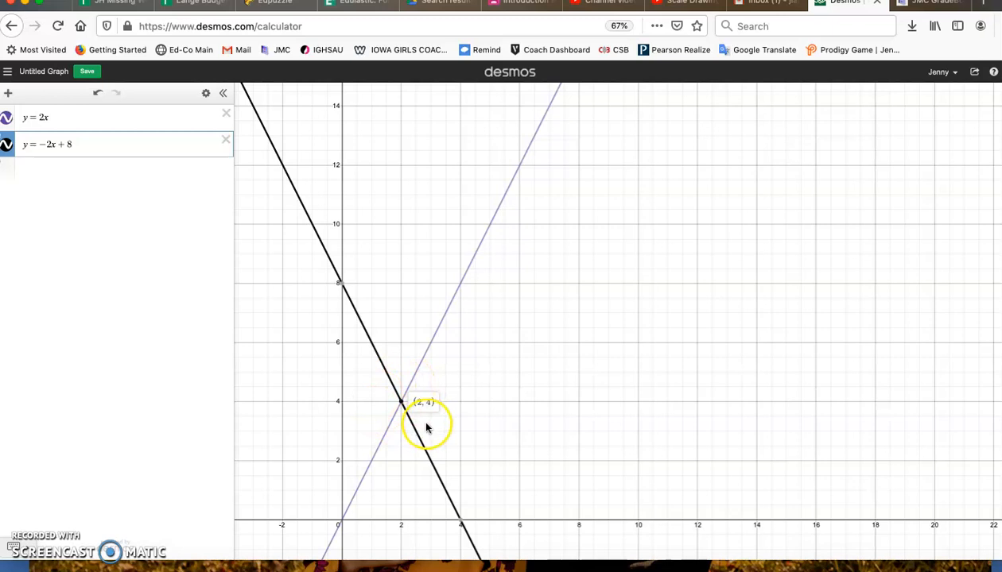
mouse_move(143, 236)
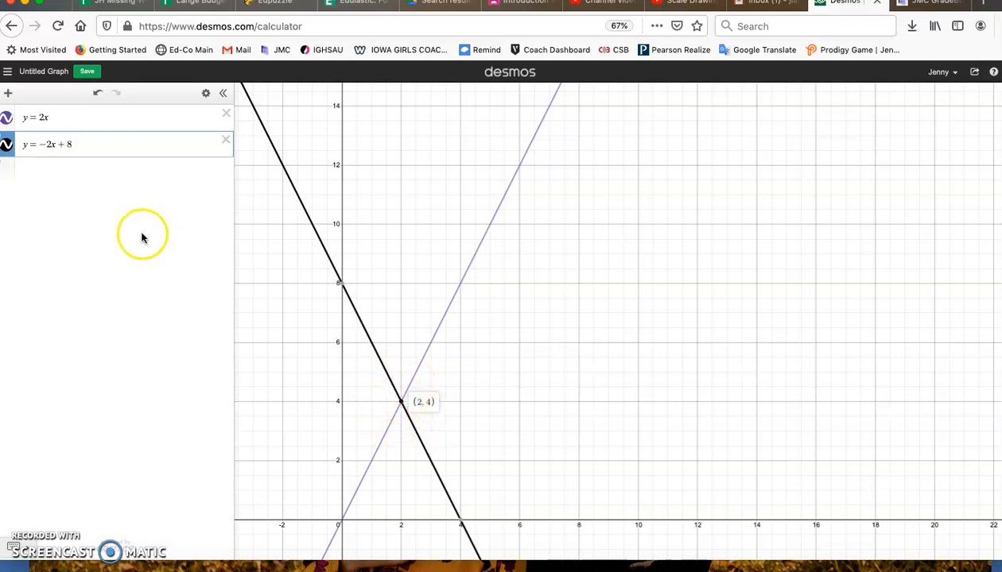
mouse_move(89, 137)
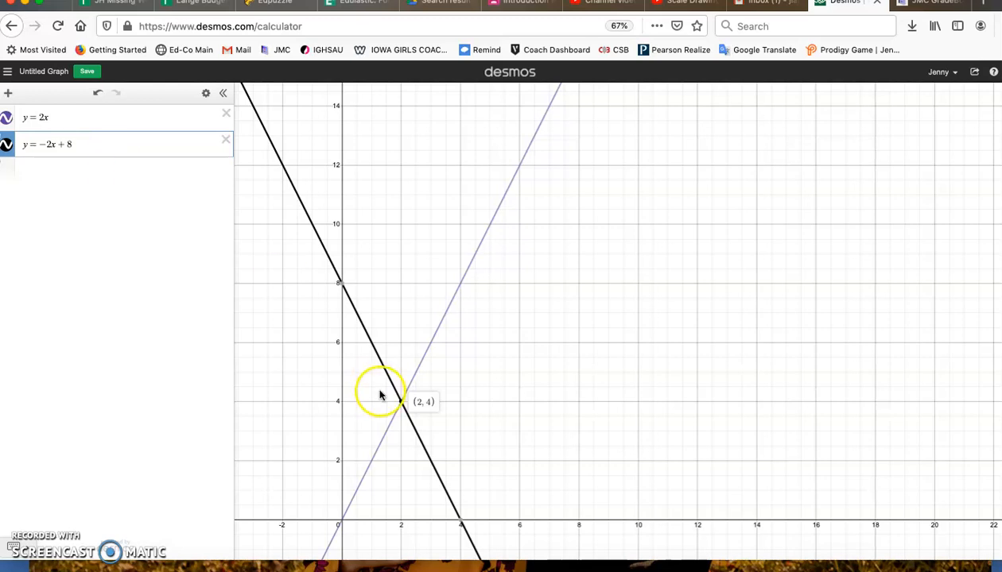
mouse_move(299, 328)
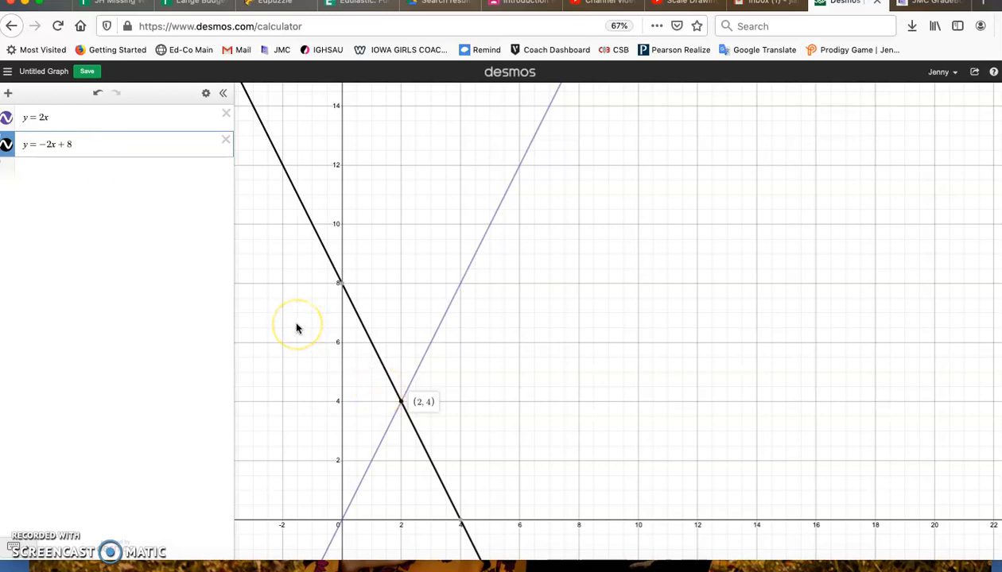
mouse_move(299, 329)
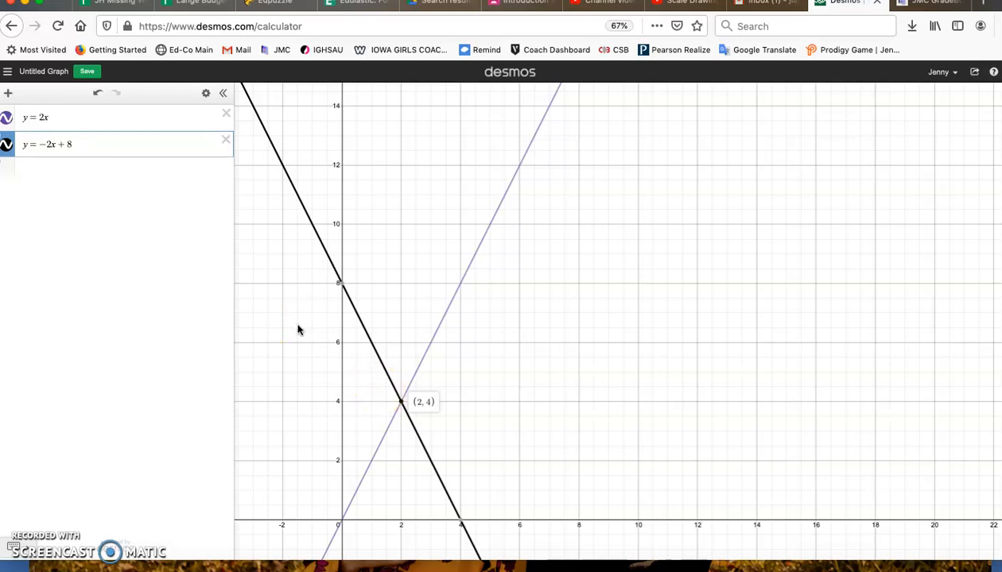
Step: Clear the old equations and enter 2x − y = −5 with a second downward-sloping line
click(46, 118)
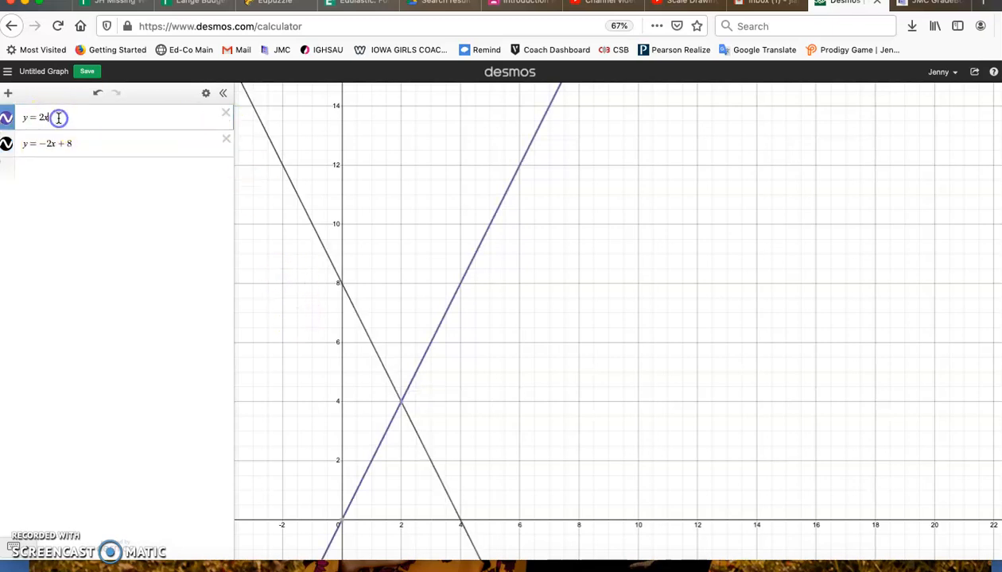
key(Backspace)
text(2x −)
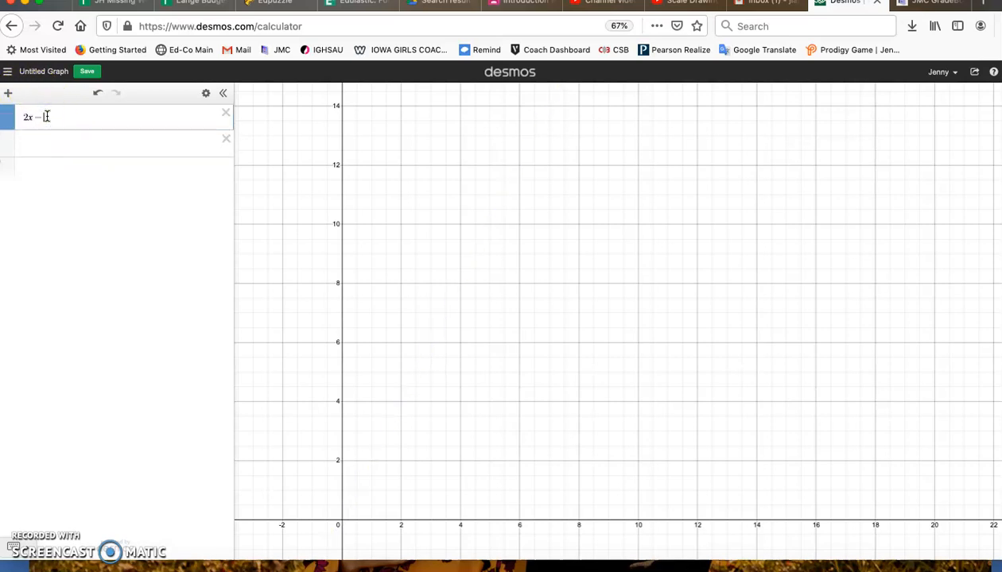
text(x=)
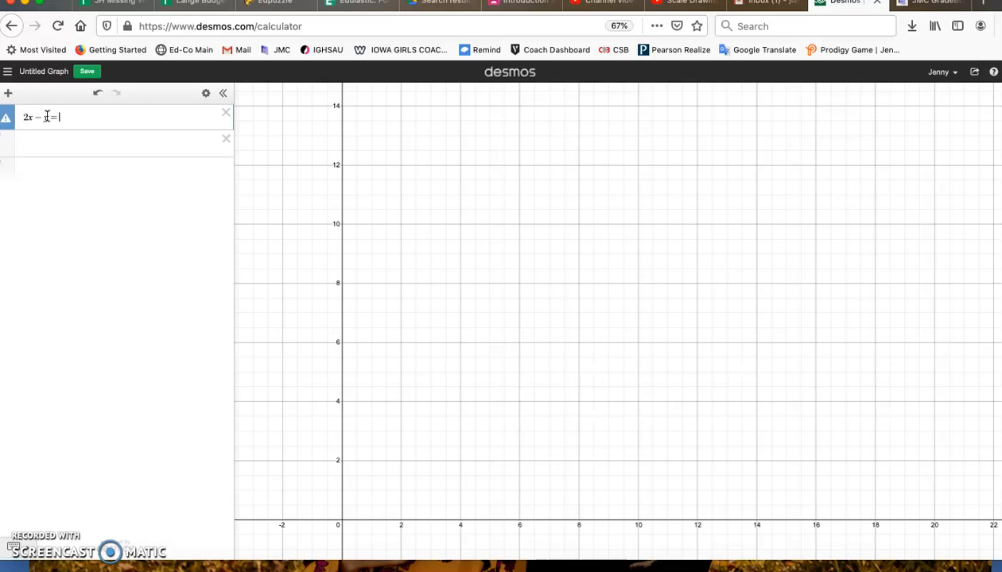
text(y=-5)
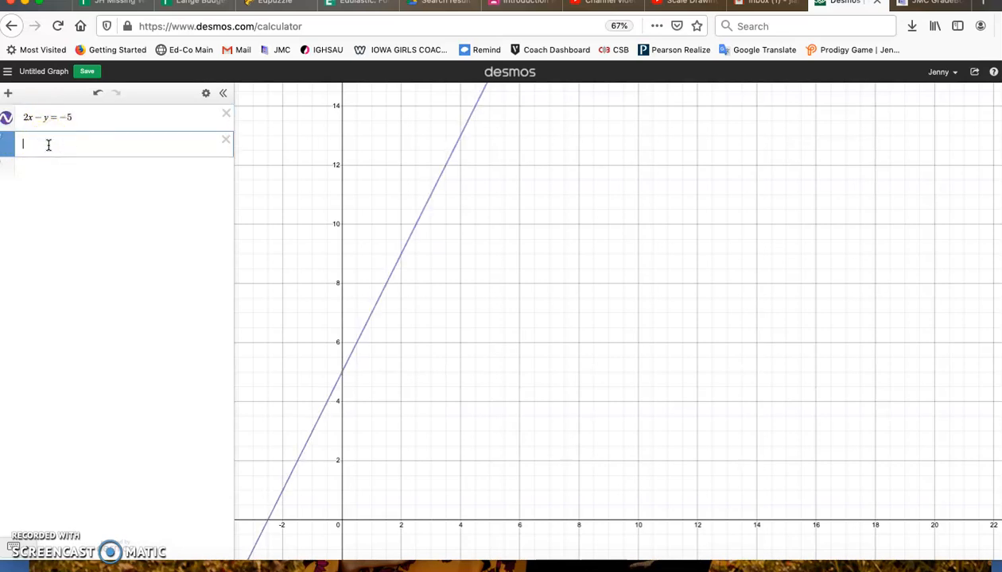
text(-2x +)
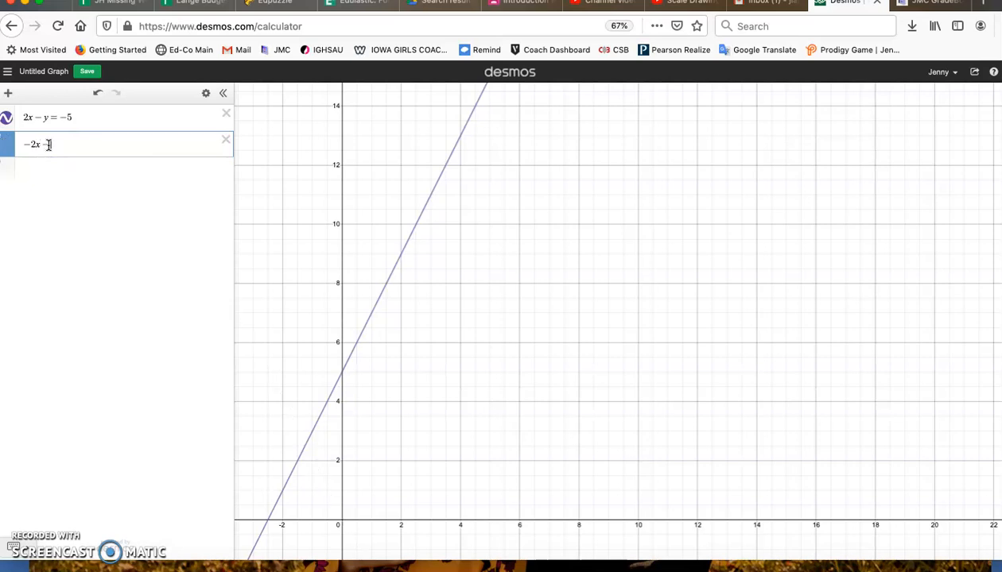
text(y = −1)
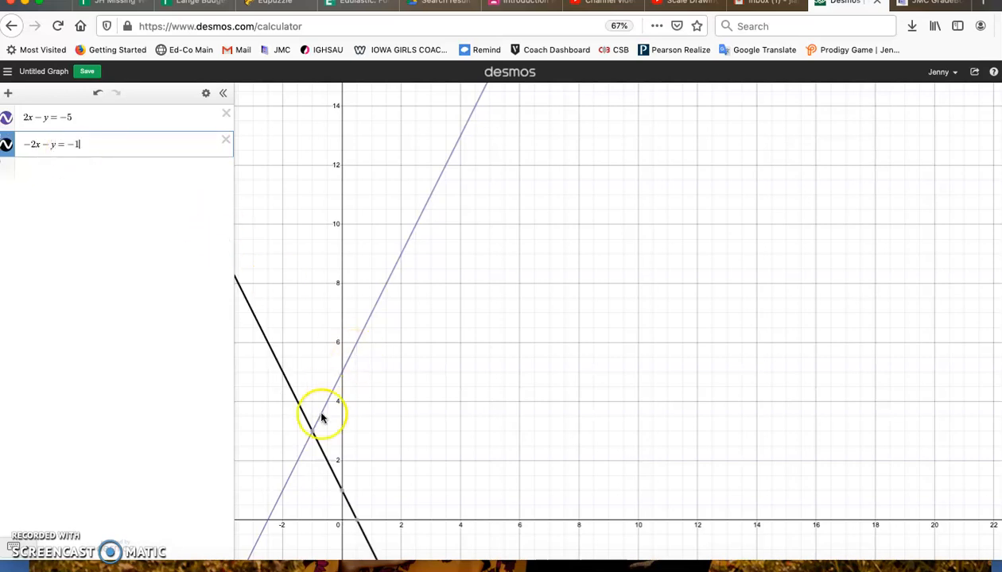
Step: Label the intersection point (−1, 3) of the new pair of lines
click(312, 433)
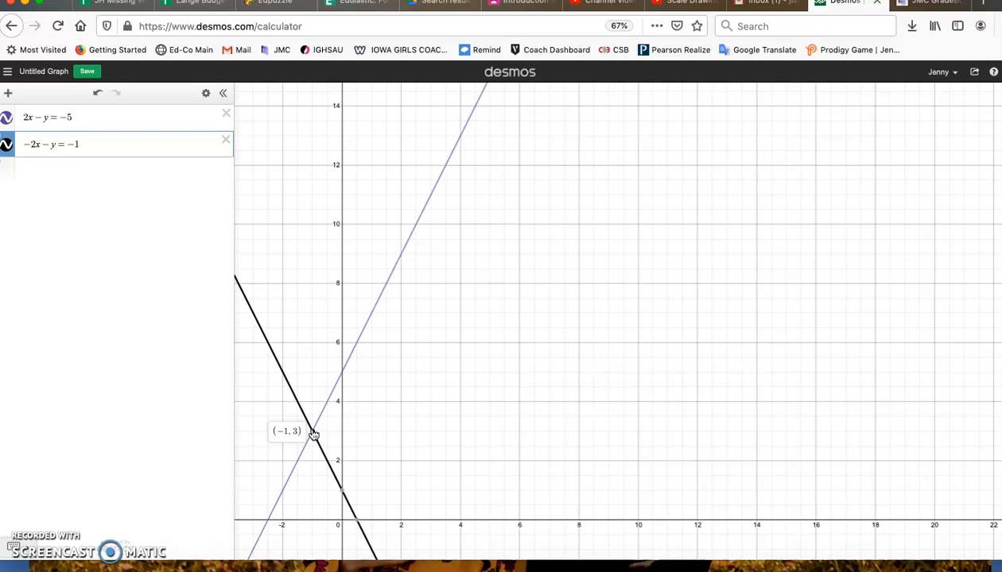
mouse_move(253, 296)
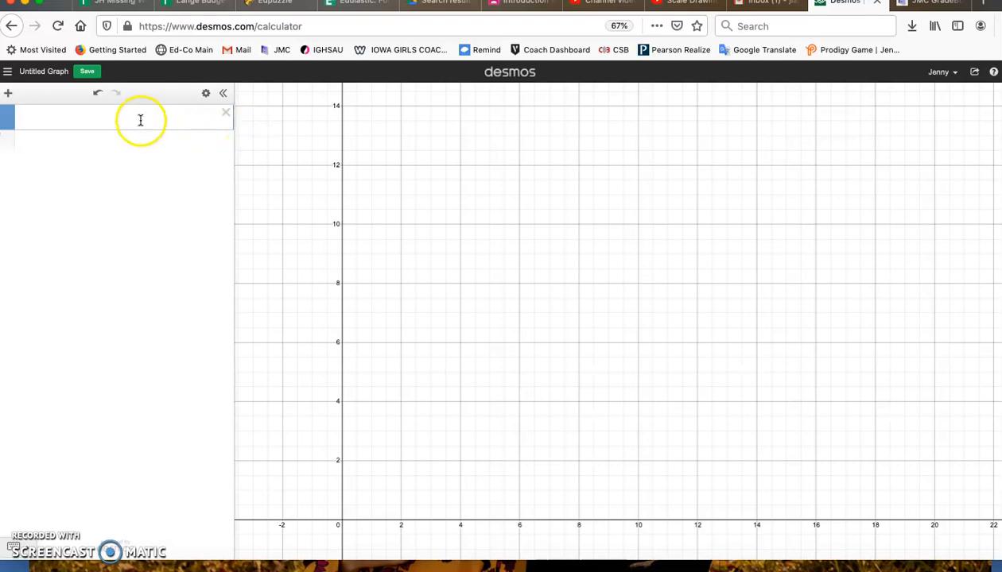
Step: Enter 3x + y = 2 and 4y = 12 − 12x, which plot as parallel lines
text(3x)
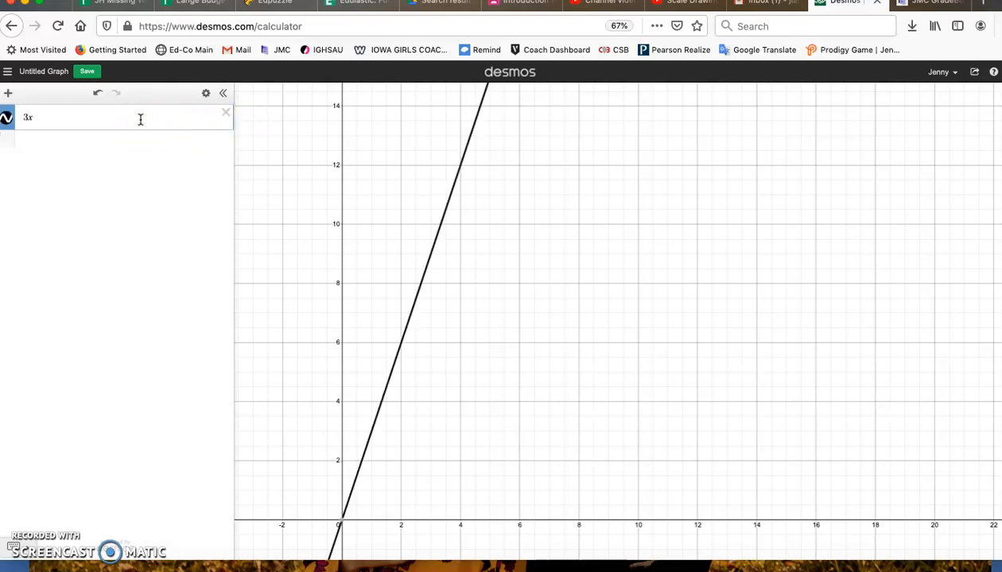
text(+)
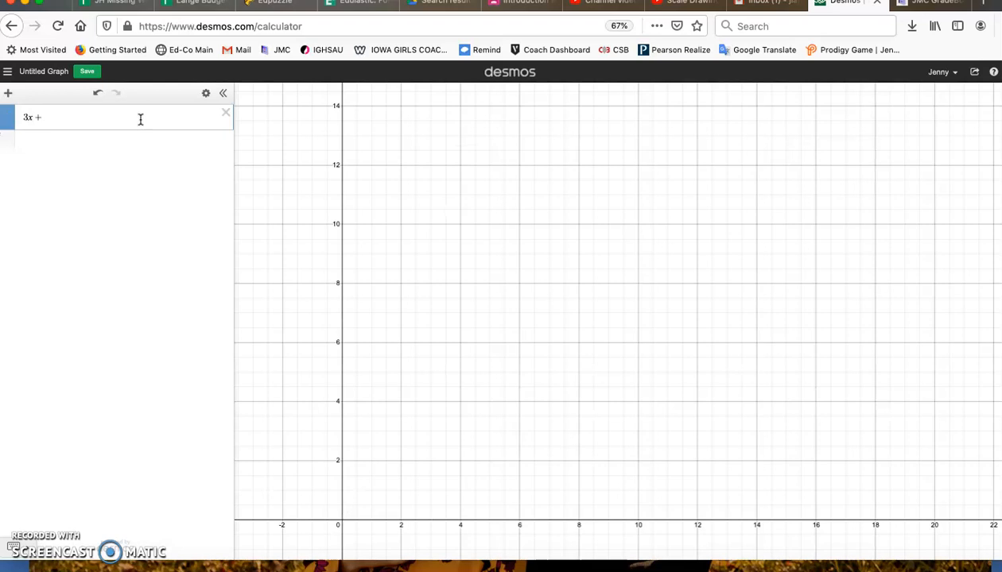
text(y = 2)
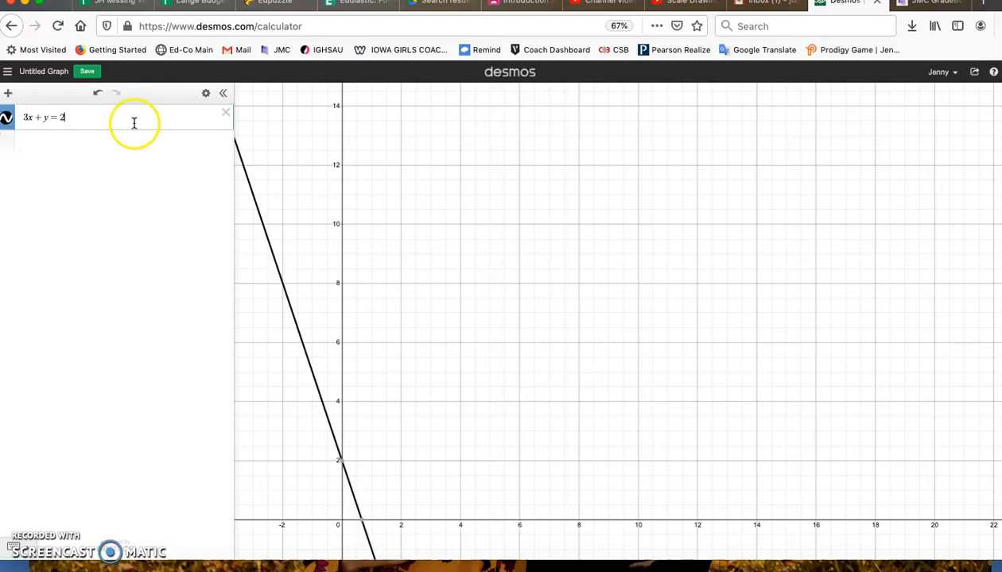
scroll(down, 3)
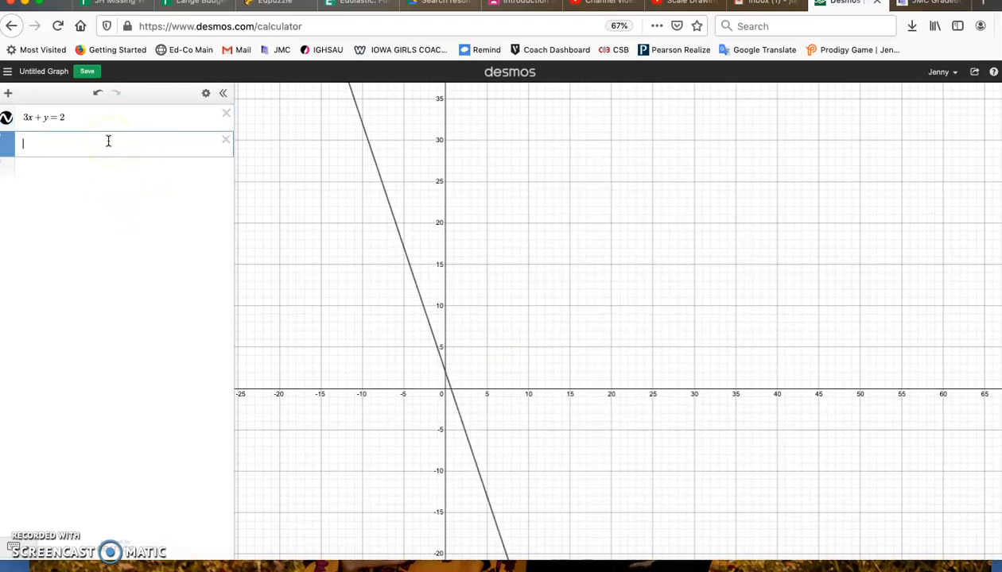
text(4y =)
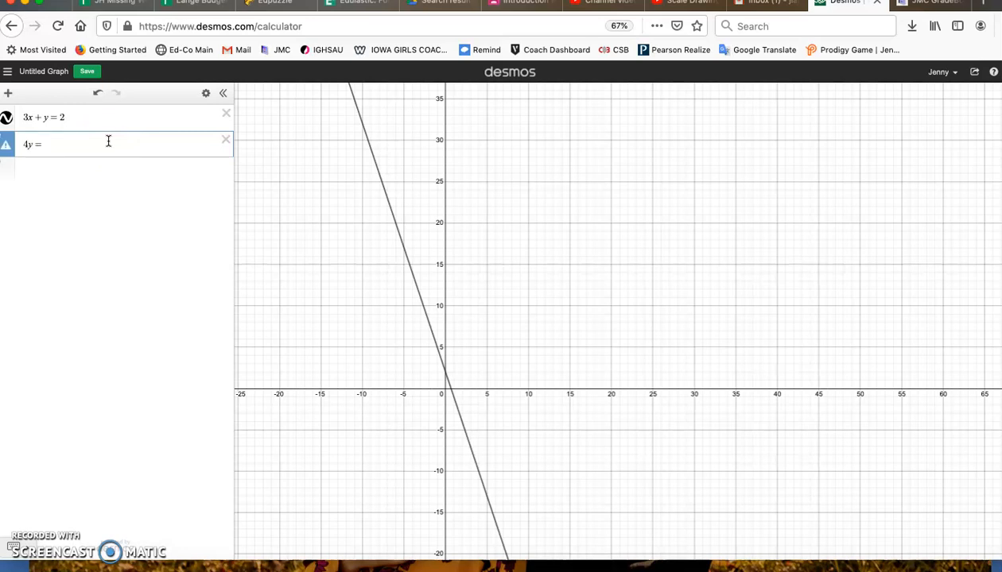
text(12 - 12x)
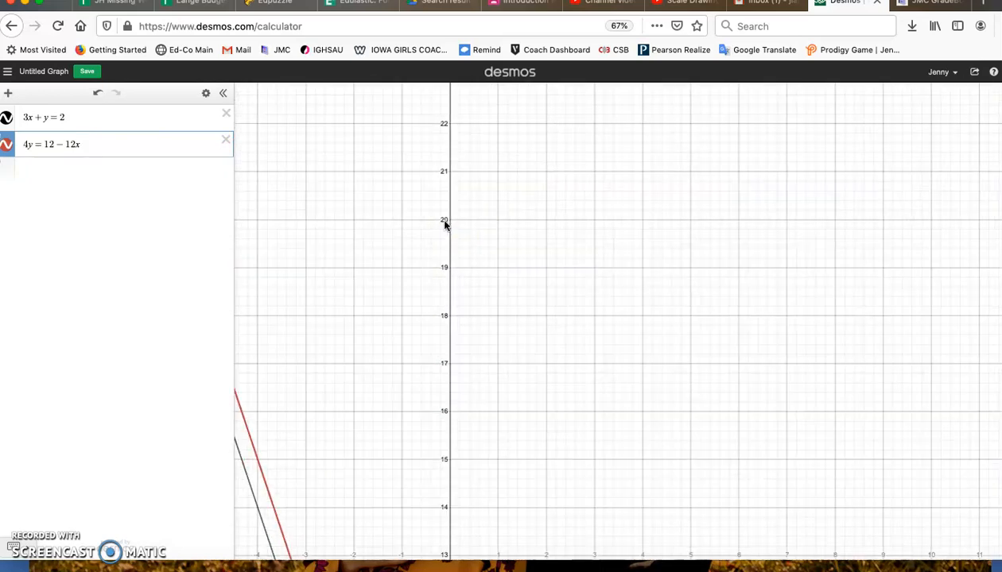
Step: Pan and zoom to show the two parallel lines never cross
drag(445, 226, 625, 208)
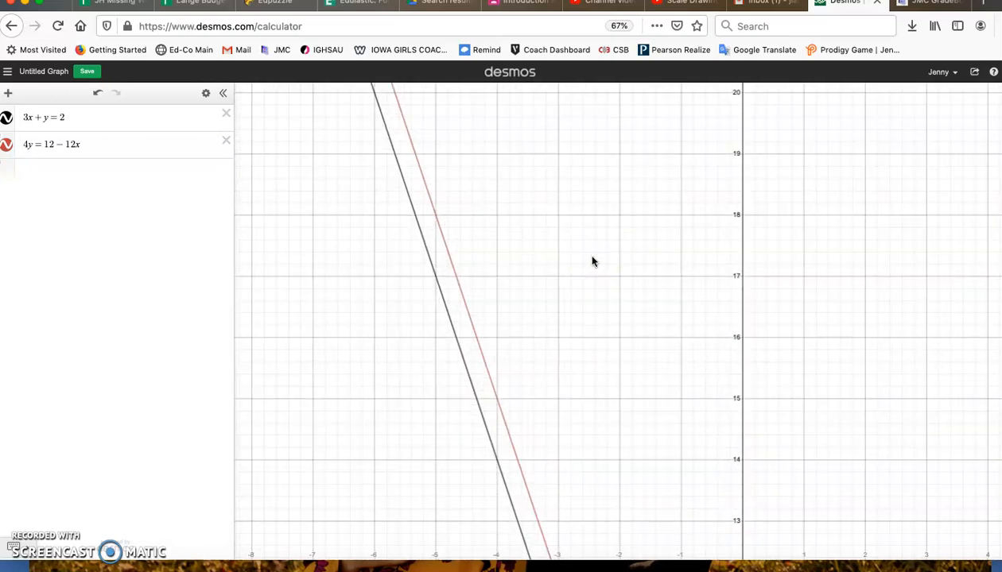
mouse_move(668, 267)
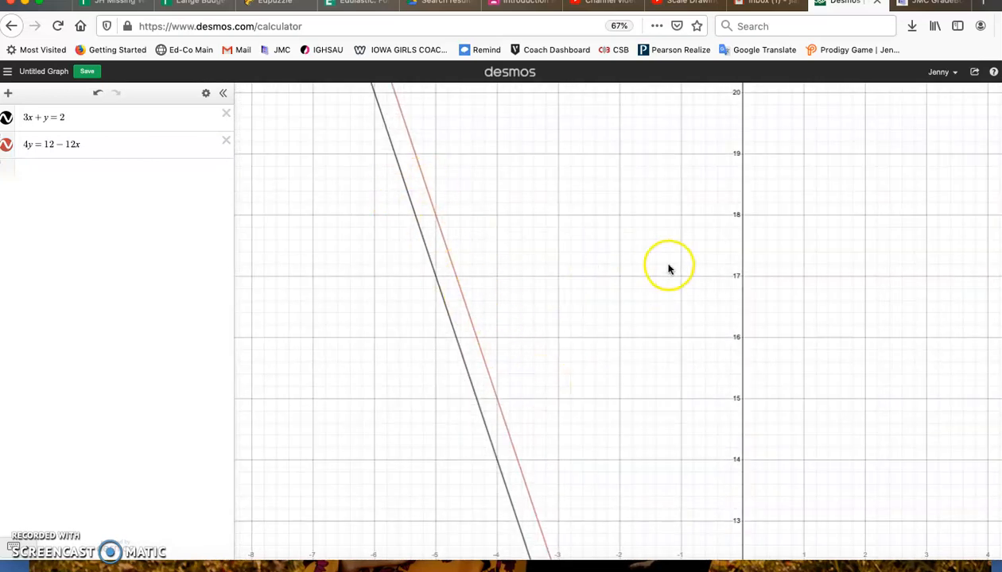
mouse_move(543, 238)
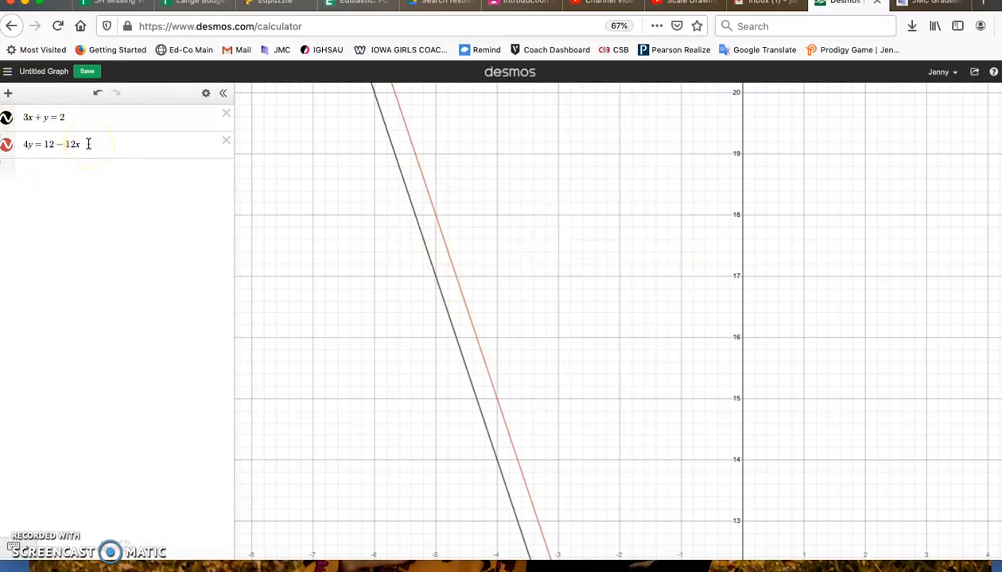
mouse_move(554, 253)
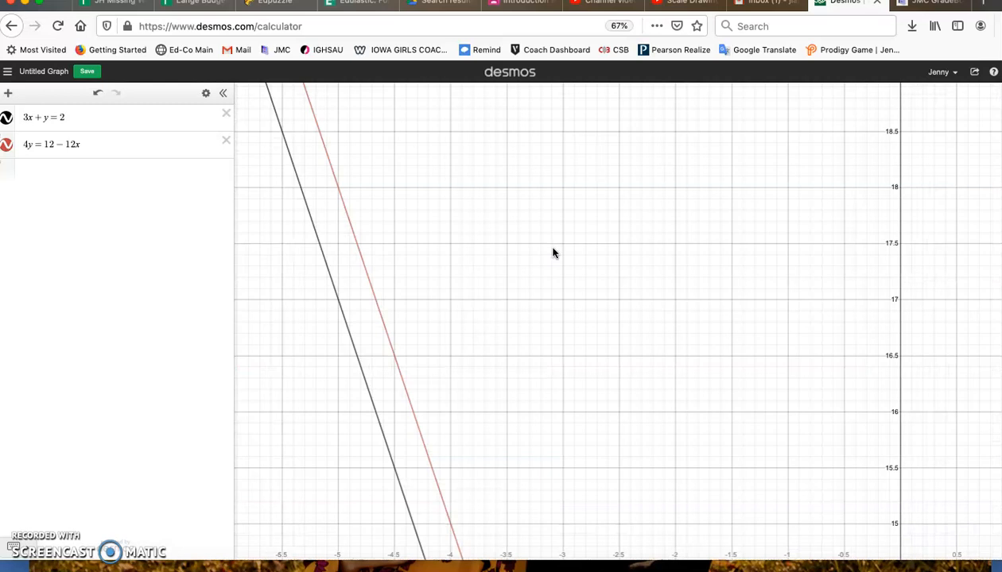
mouse_move(295, 169)
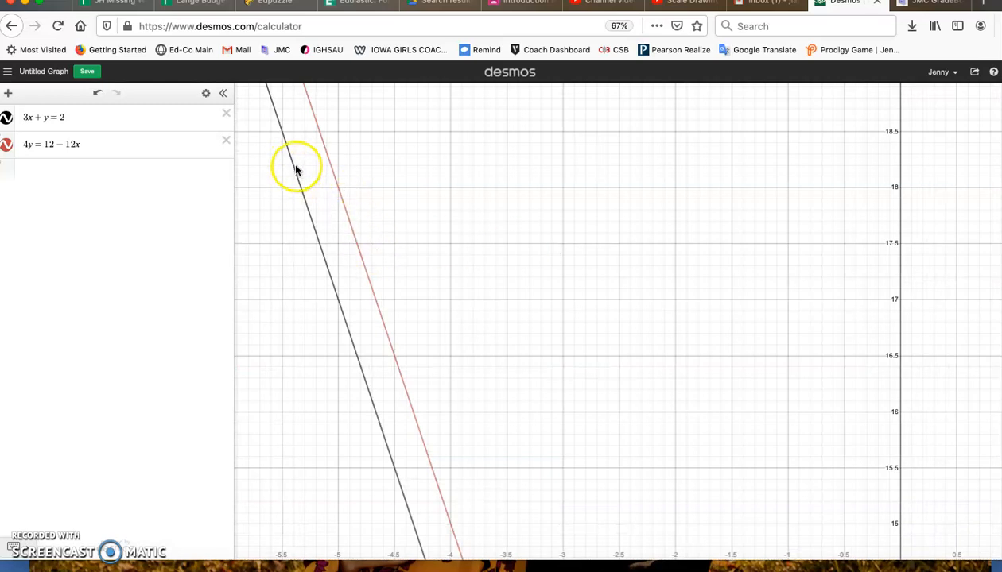
mouse_move(303, 178)
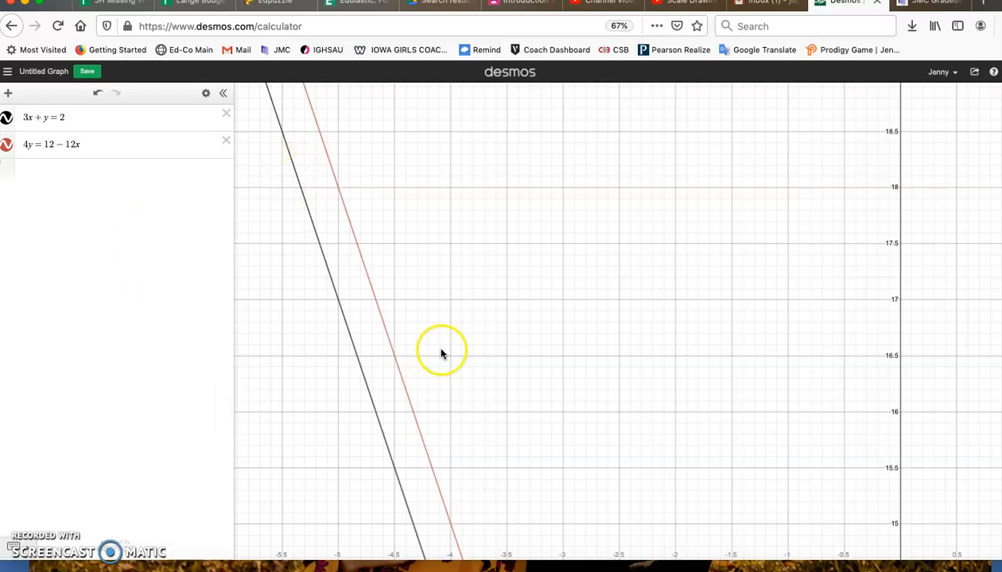
mouse_move(414, 277)
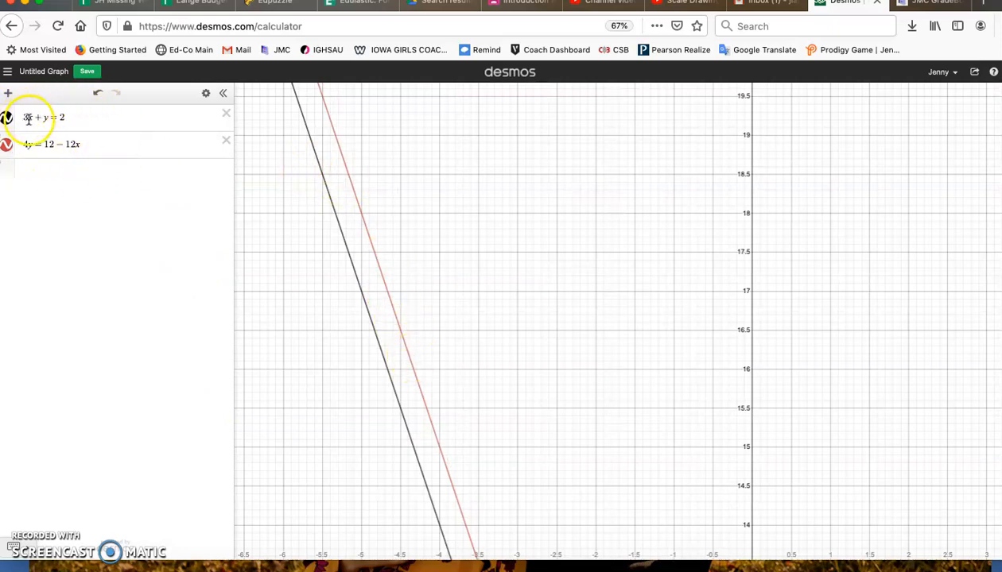
mouse_move(326, 270)
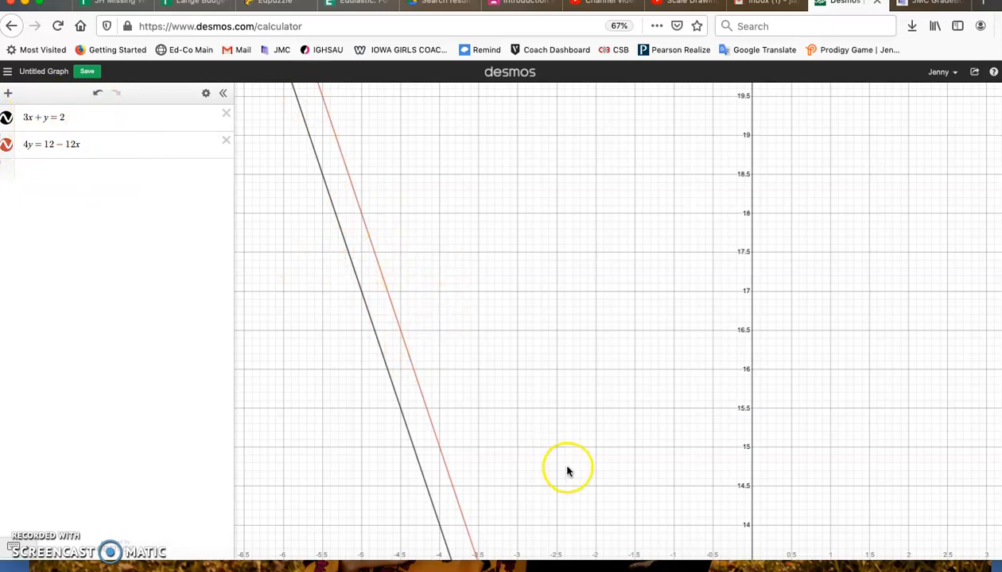
scroll(down, 3)
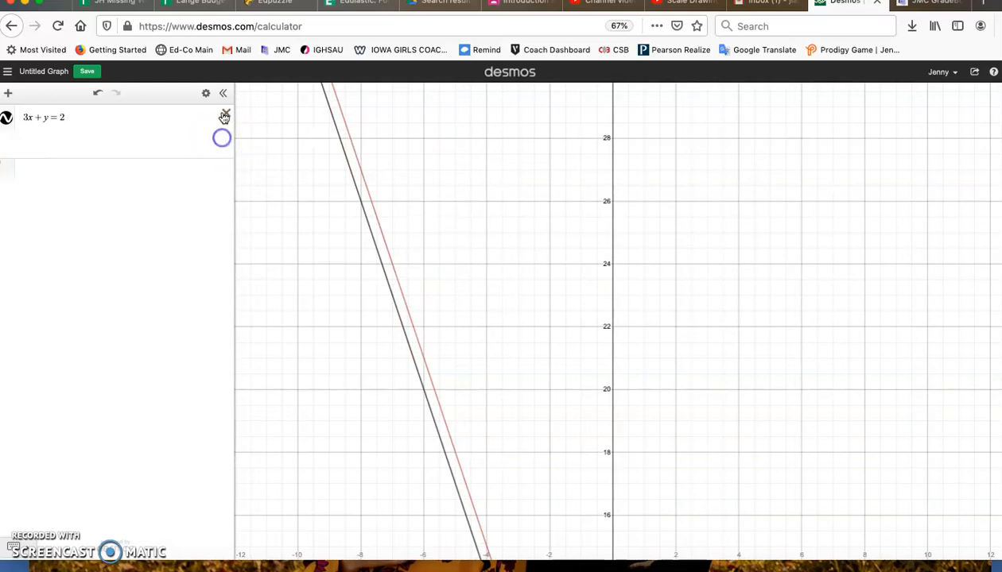
Step: Replace 3x + y = 2 with y = 2x − 2 and 2y = 4x − 4, coinciding as one line
click(226, 111)
text(y = 2x − )
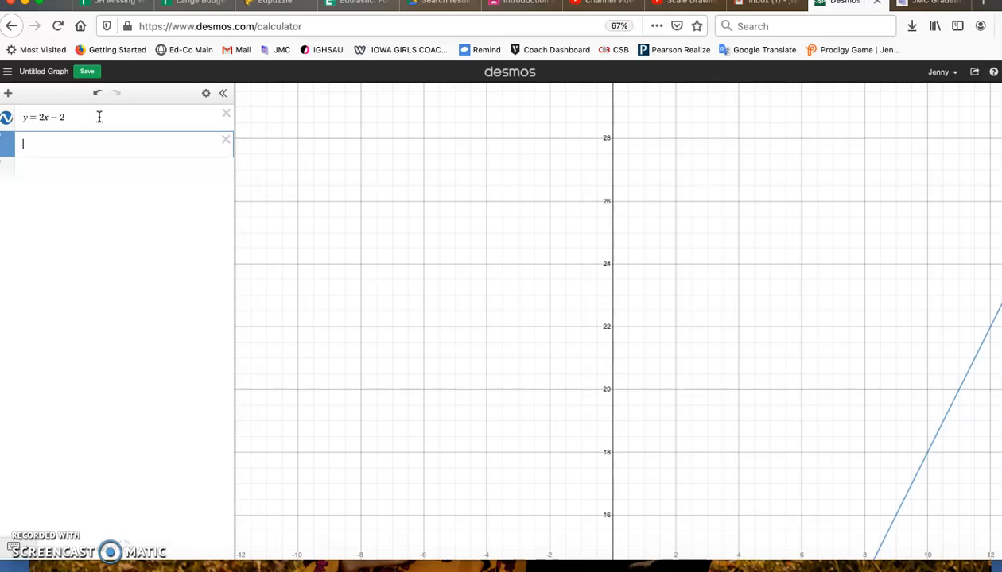
text(2)
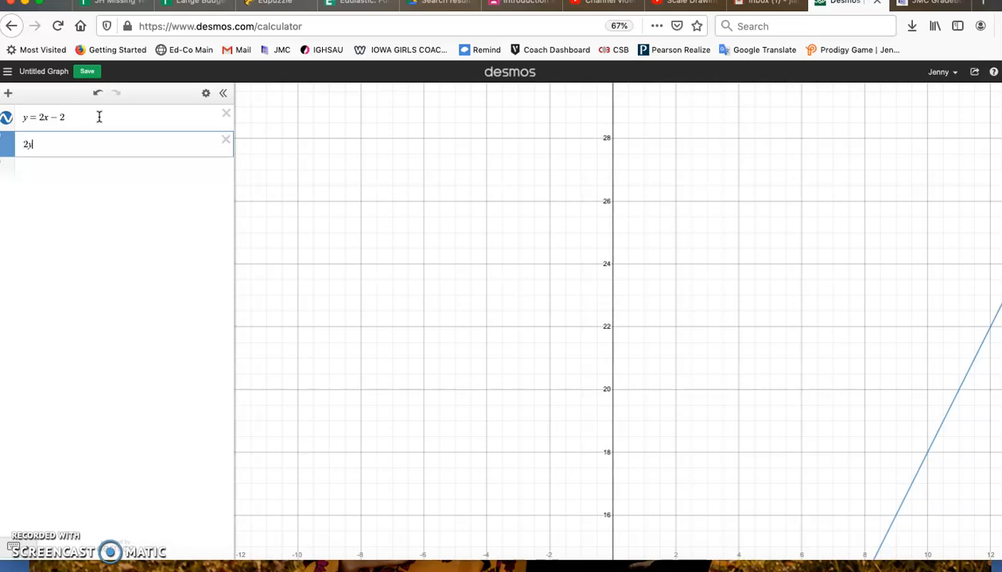
text(y =)
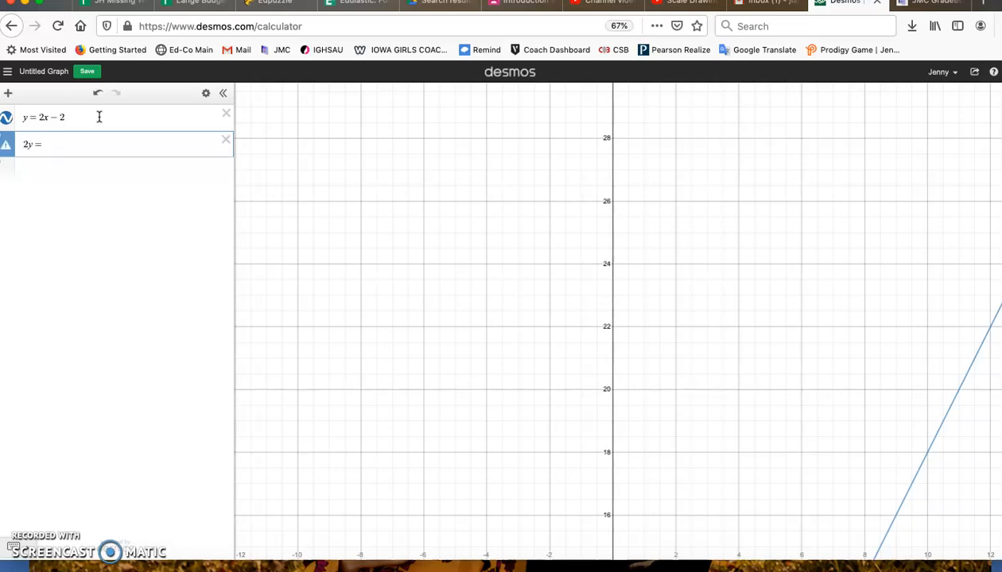
text(4x₀ −)
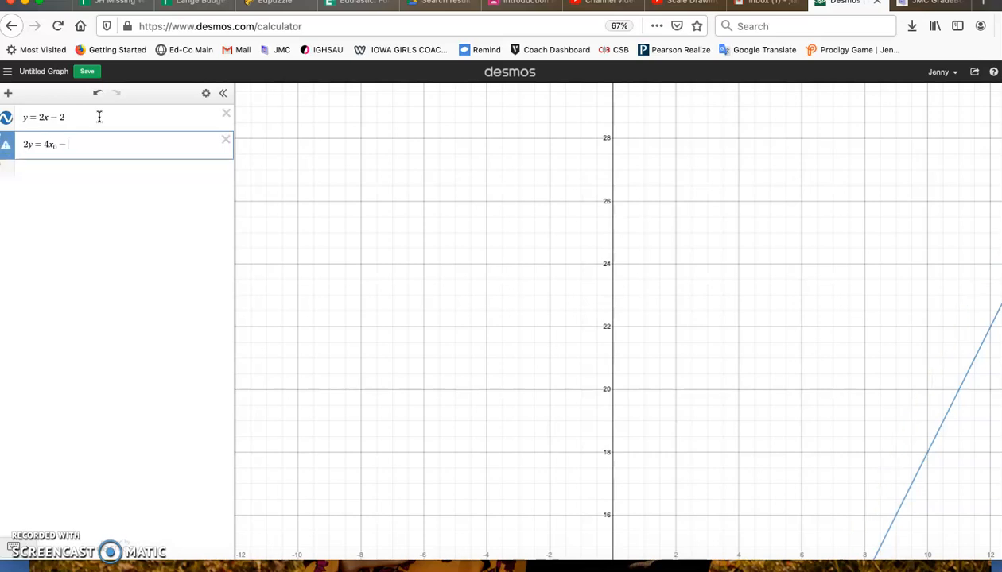
key(Backspace)
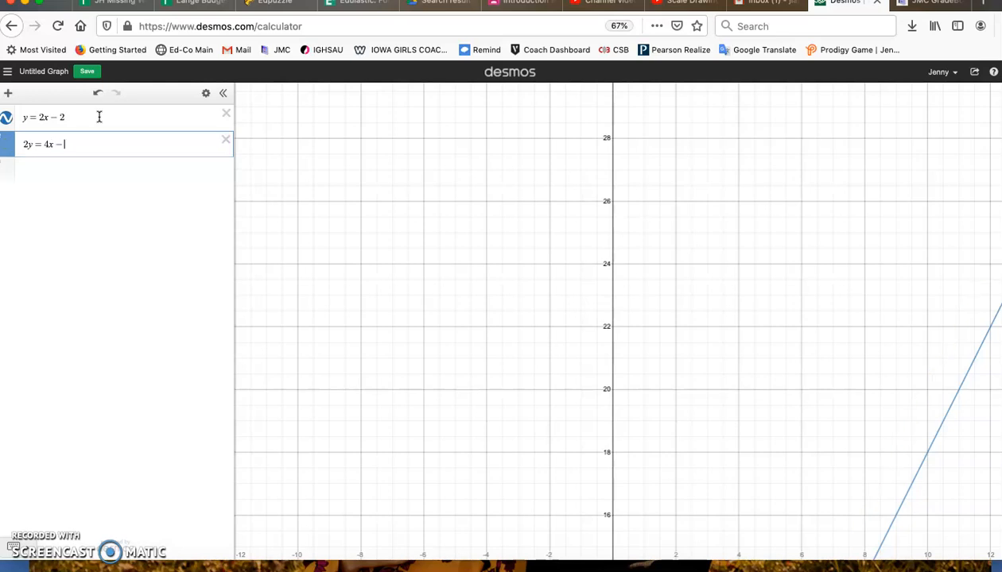
text(4)
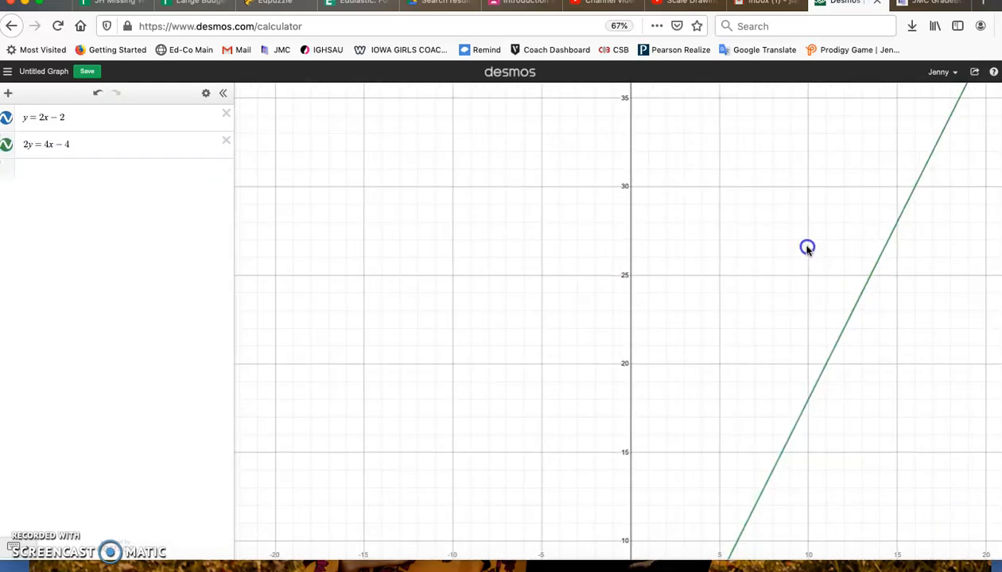
drag(808, 248, 678, 216)
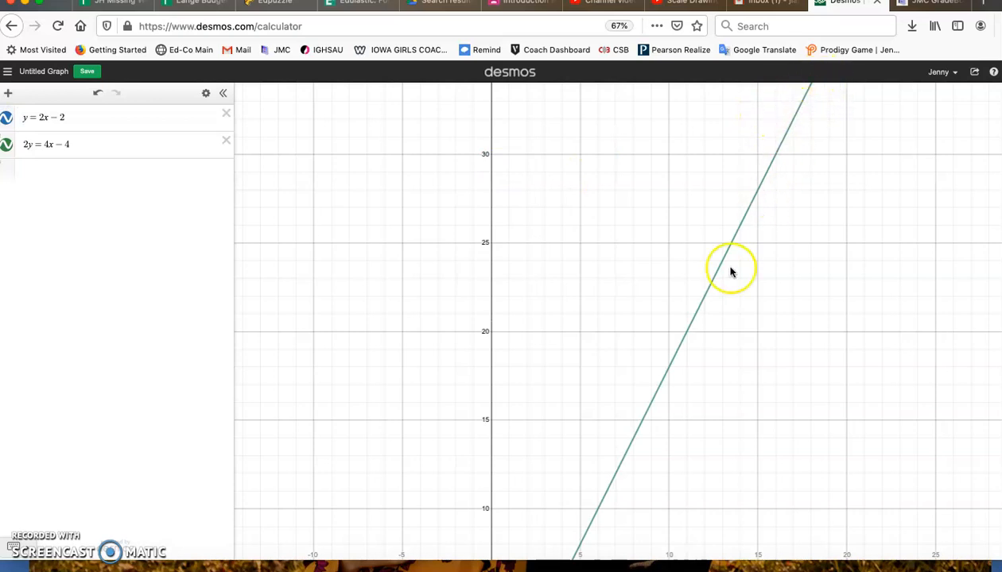
mouse_move(162, 70)
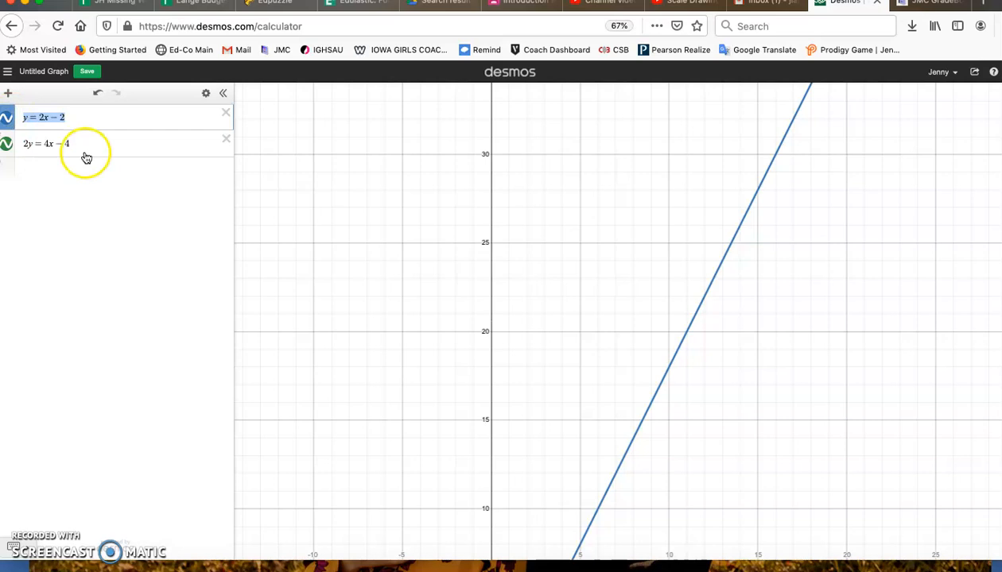
Step: Add a blank third expression row below the two coinciding equations
click(47, 143)
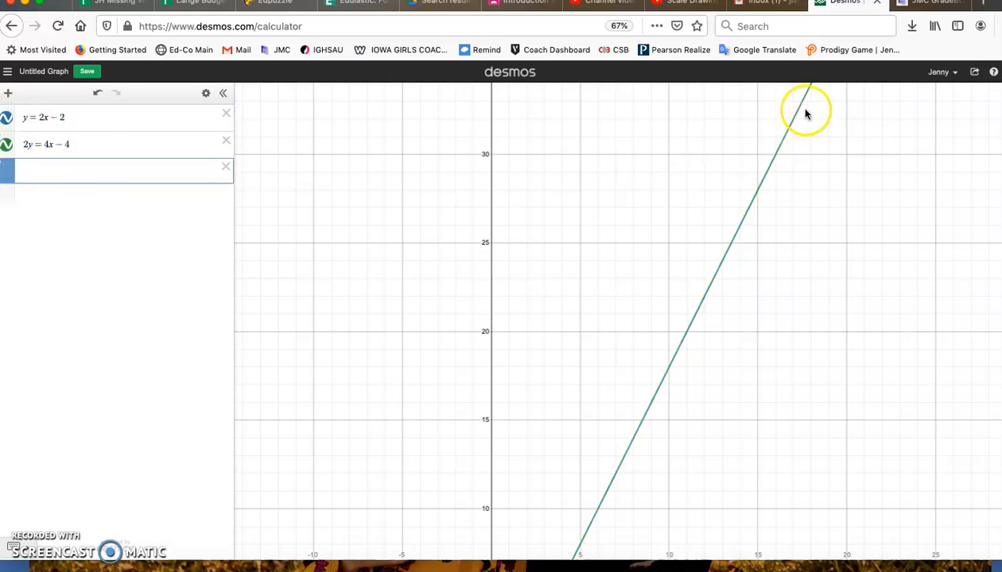
mouse_move(738, 229)
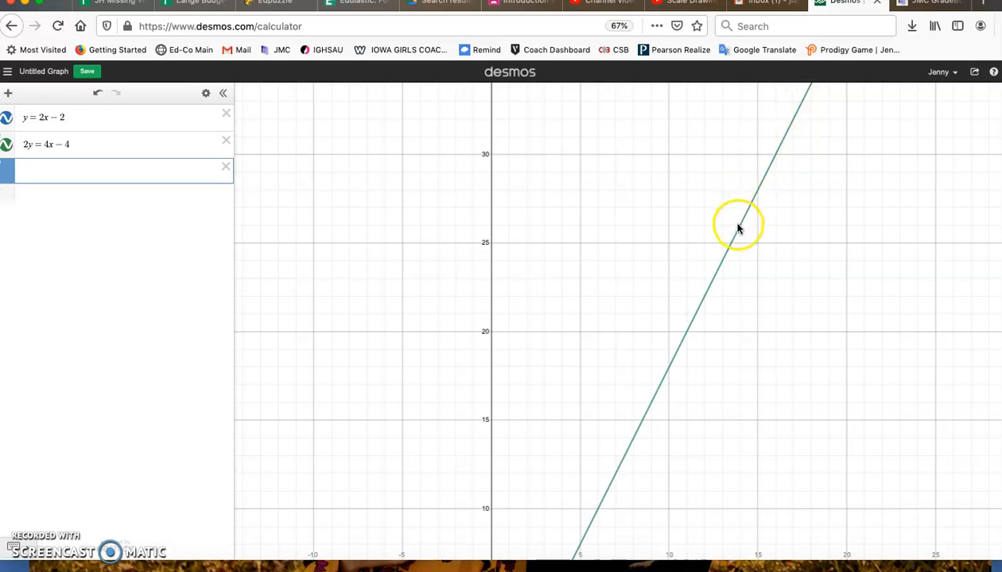
mouse_move(750, 162)
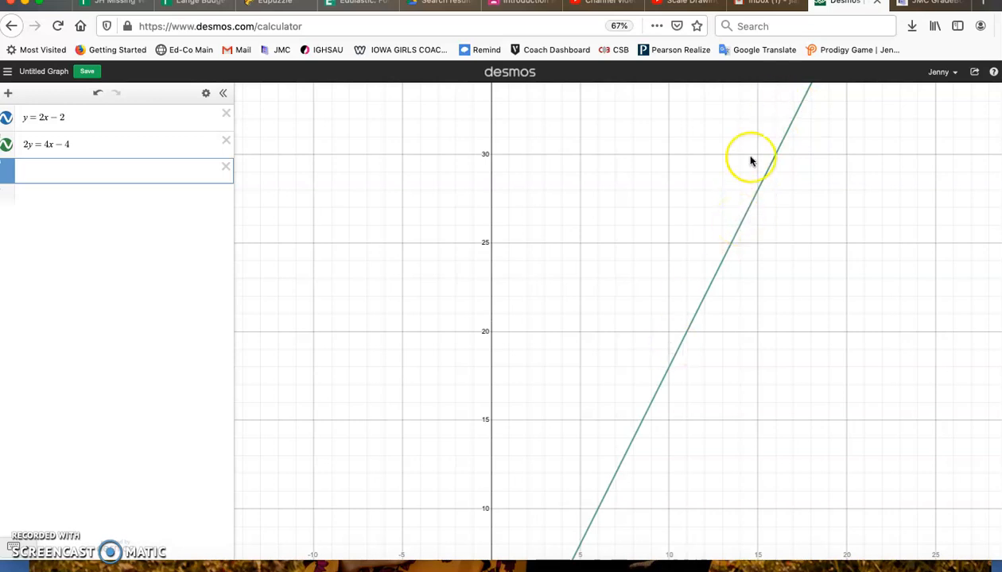
mouse_move(815, 98)
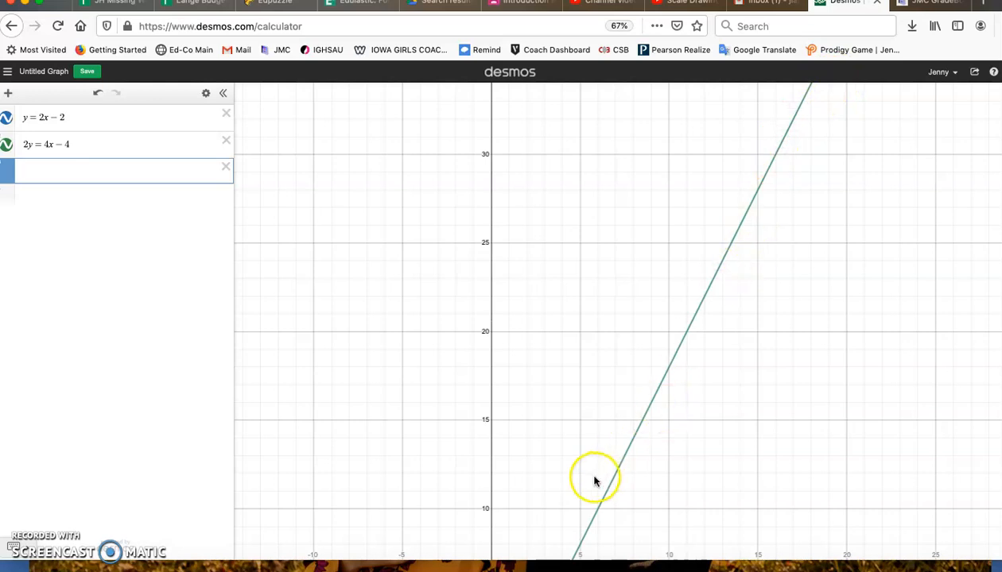
mouse_move(395, 393)
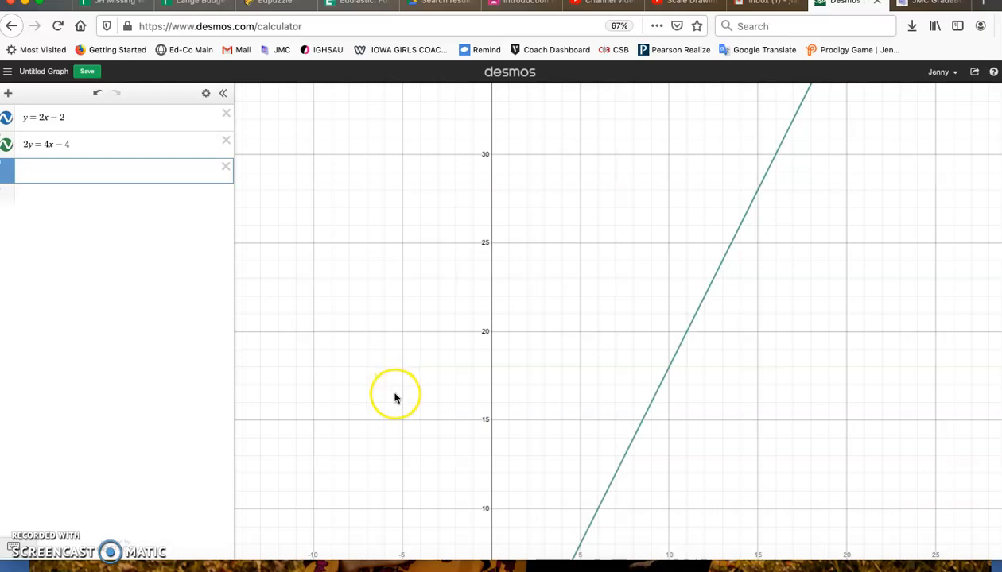
mouse_move(389, 240)
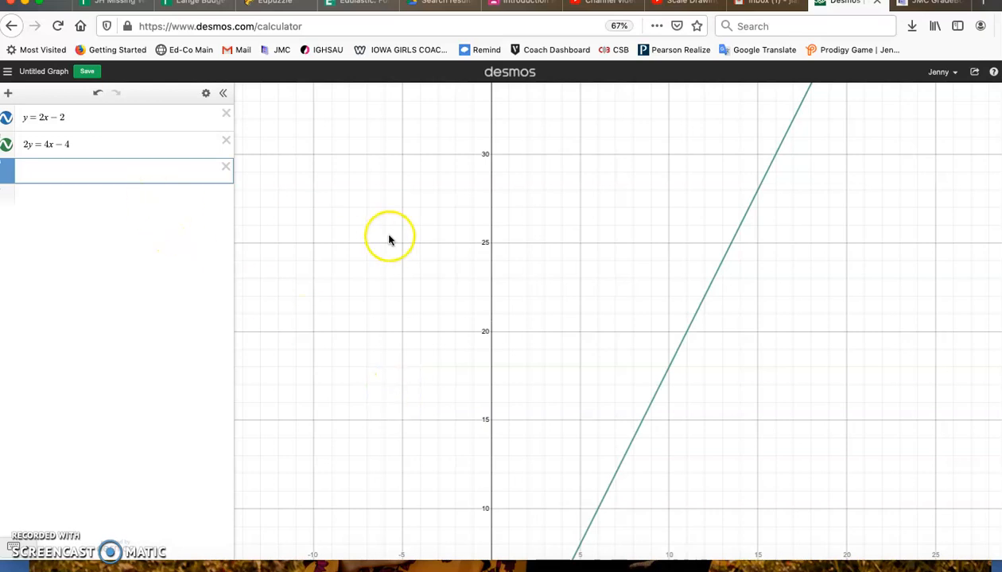
mouse_move(785, 133)
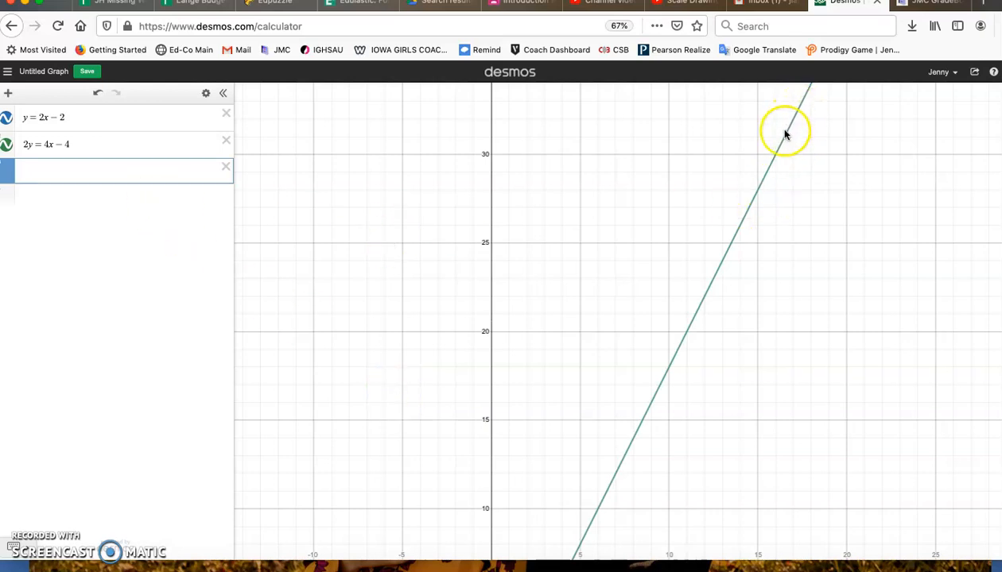
mouse_move(153, 372)
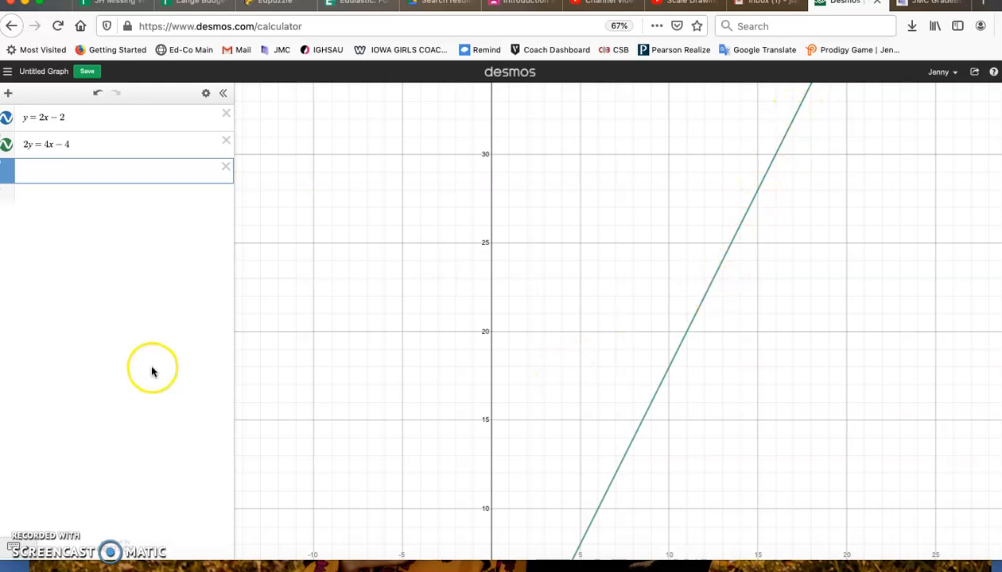